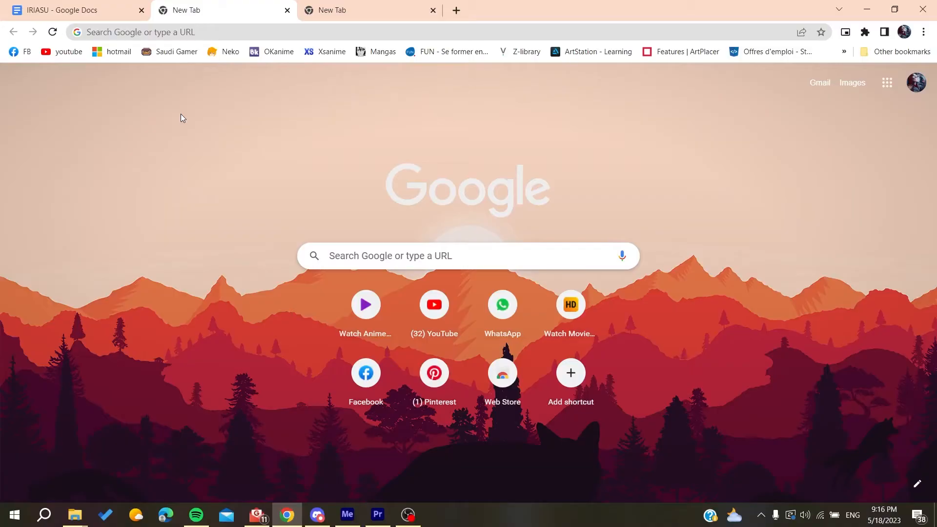
{"action": "mouse_move", "coordinate": [184, 111]}
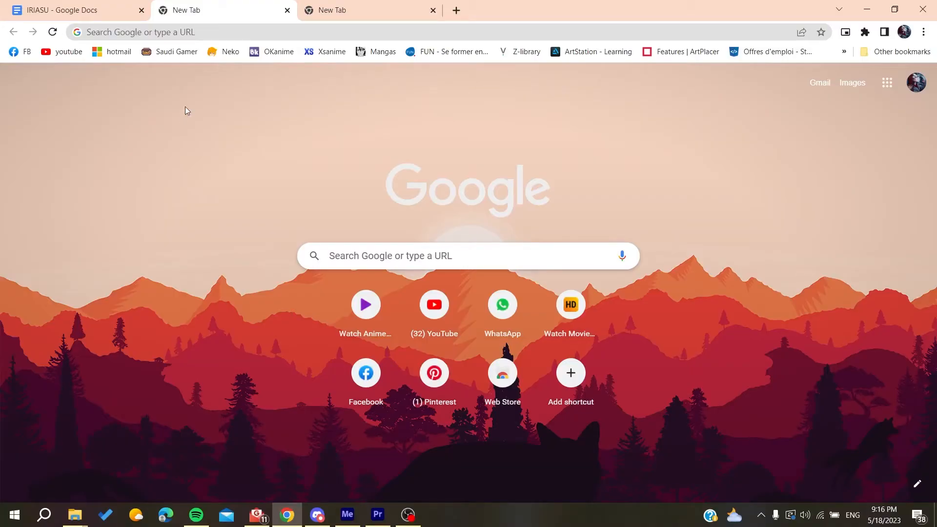
Step: Enter 'binance' in the new tab's address bar, reaching a Binance page-not-found error
{"action": "left_click", "coordinate": [210, 32]}
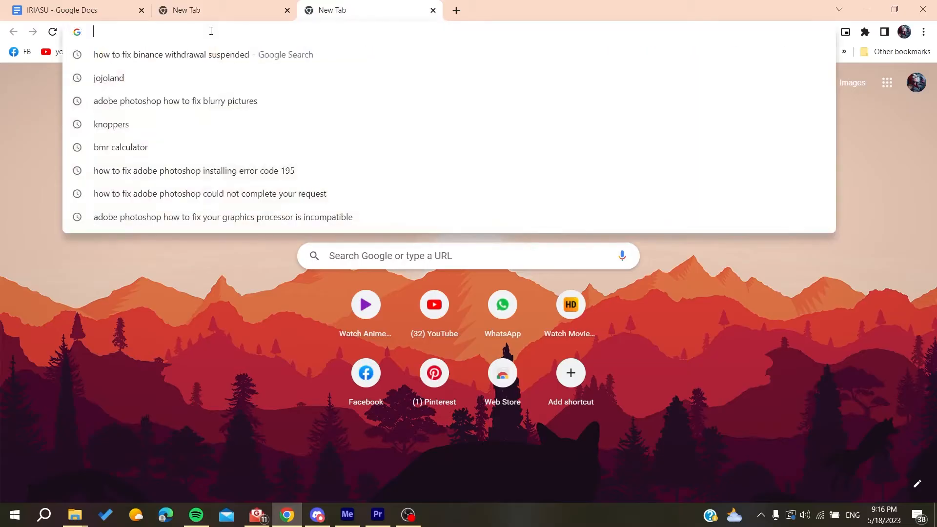
{"action": "type", "text": "binance.com/en/trade/all-payments/USDT?fiat=CNY"}
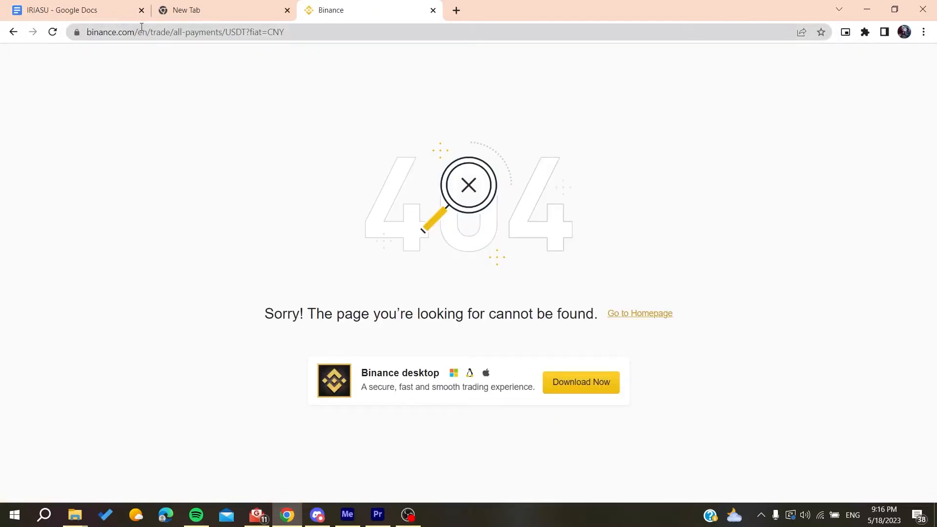
{"action": "left_click", "coordinate": [209, 32]}
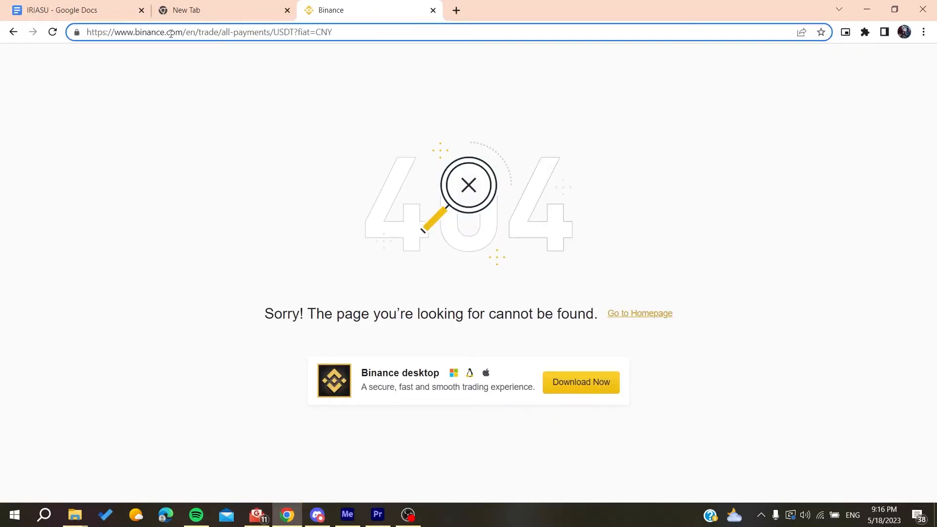
{"action": "type", "text": "https://www.binance.com"}
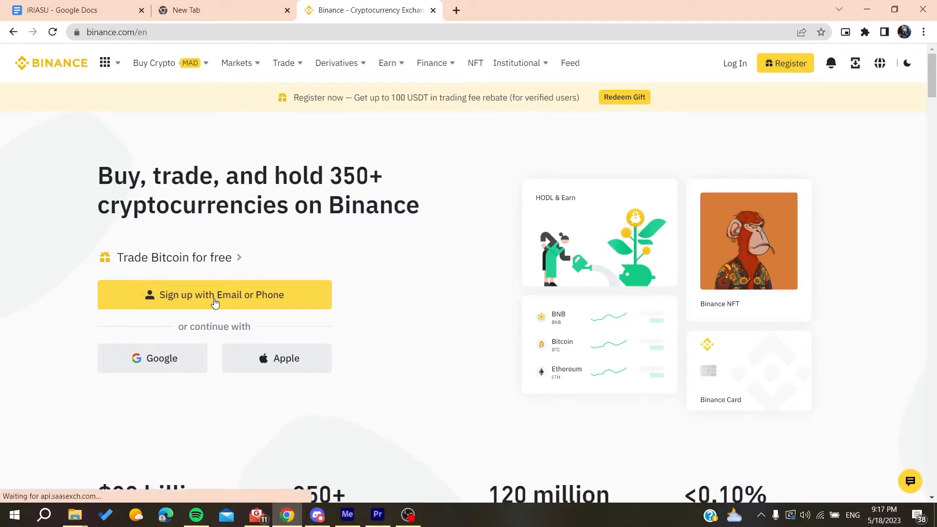
{"action": "left_click", "coordinate": [152, 357]}
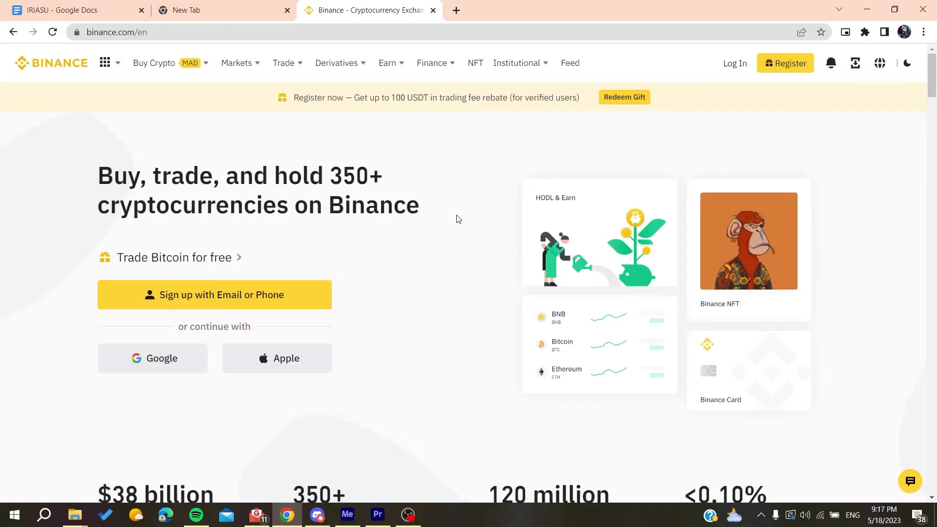
{"action": "left_click", "coordinate": [214, 295]}
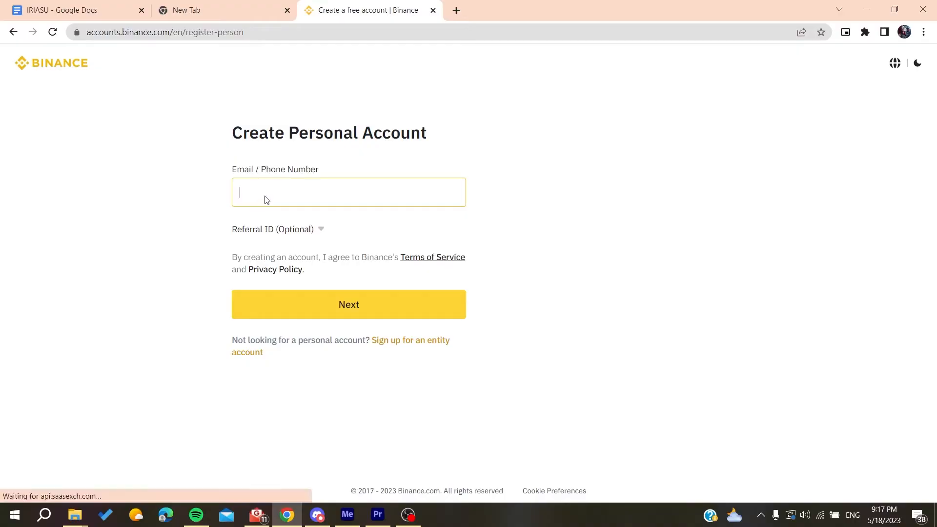
Step: Switch to the entity account sign-up, showing the empty Enter Entity Info form
{"action": "left_click", "coordinate": [152, 250]}
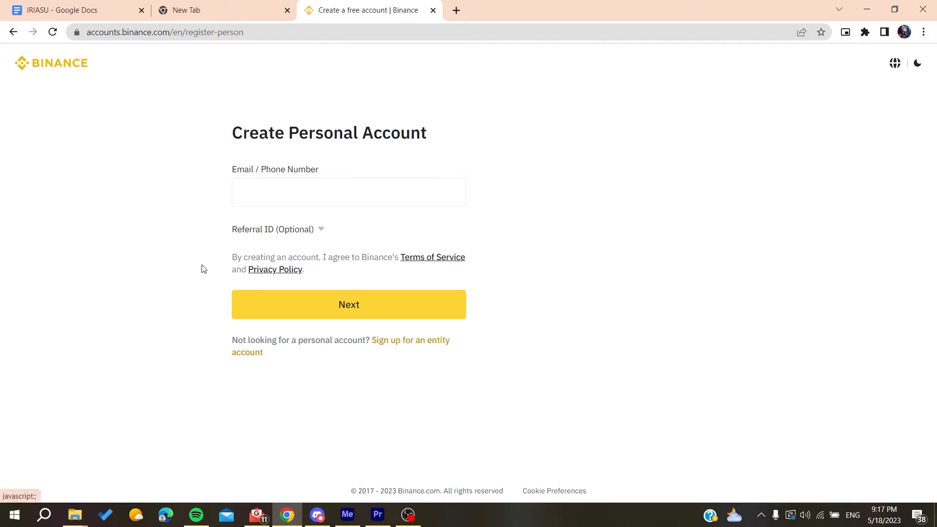
{"action": "mouse_move", "coordinate": [388, 348]}
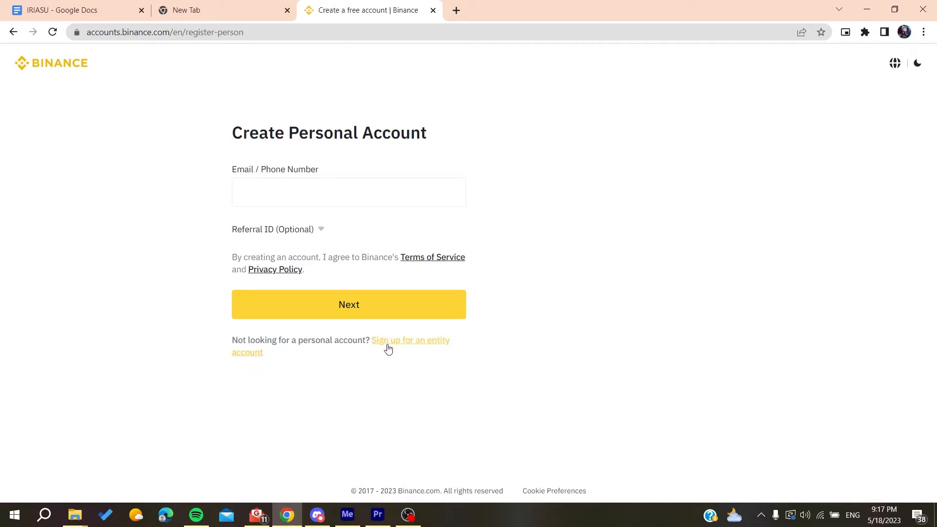
{"action": "left_click", "coordinate": [410, 340]}
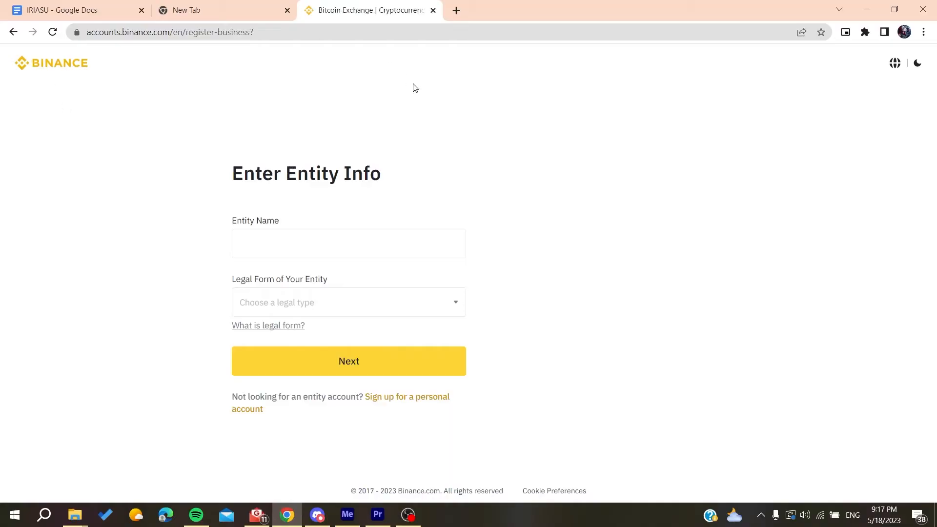
{"action": "mouse_move", "coordinate": [62, 67]}
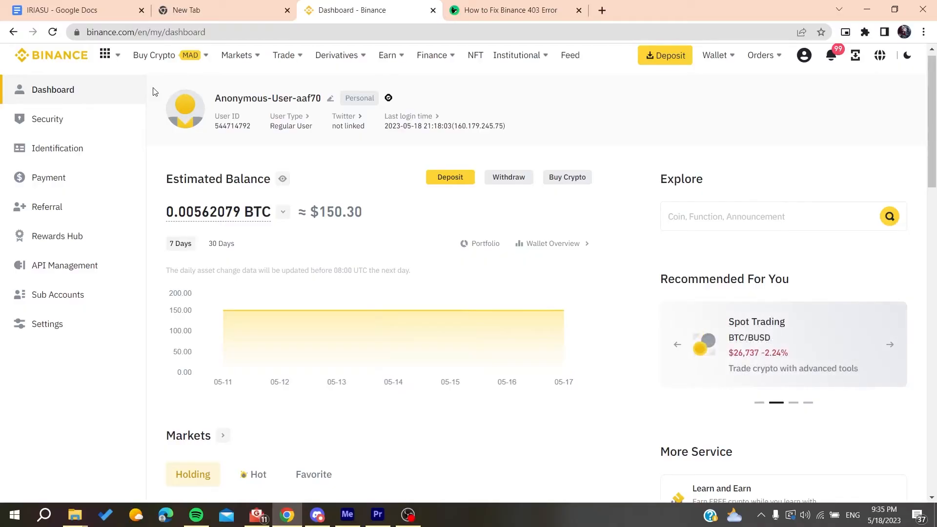
{"action": "mouse_move", "coordinate": [259, 18]}
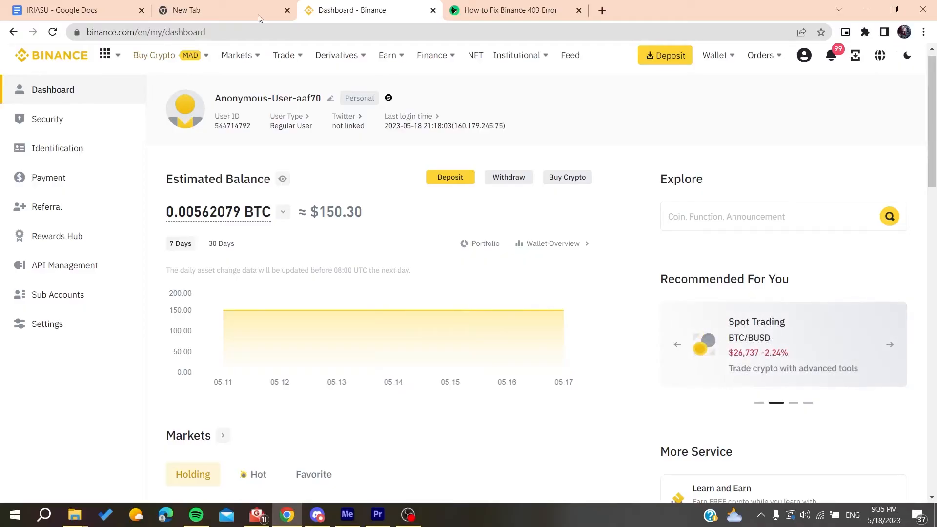
{"action": "left_click", "coordinate": [512, 10]}
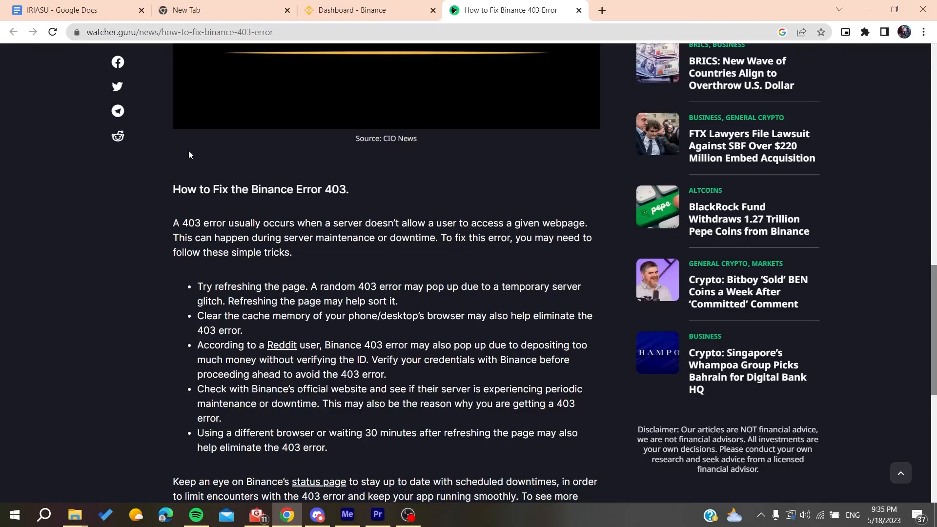
{"action": "scroll", "scroll_direction": "up", "scroll_amount": 3}
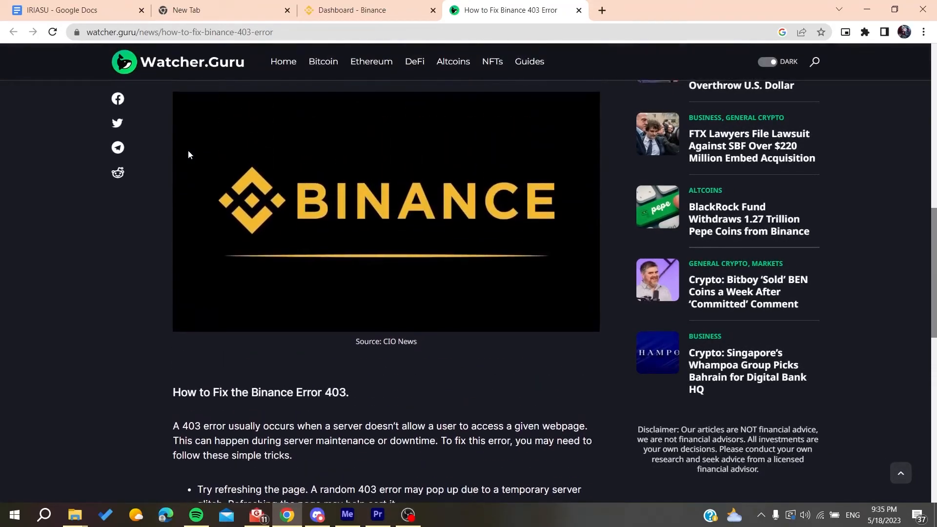
{"action": "scroll", "scroll_direction": "down", "scroll_amount": 3}
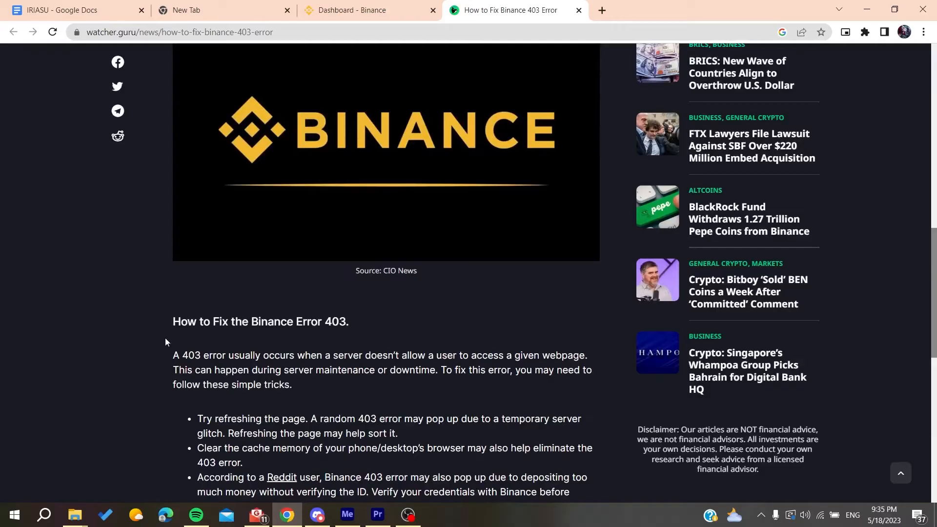
{"action": "scroll", "scroll_direction": "down", "scroll_amount": 3}
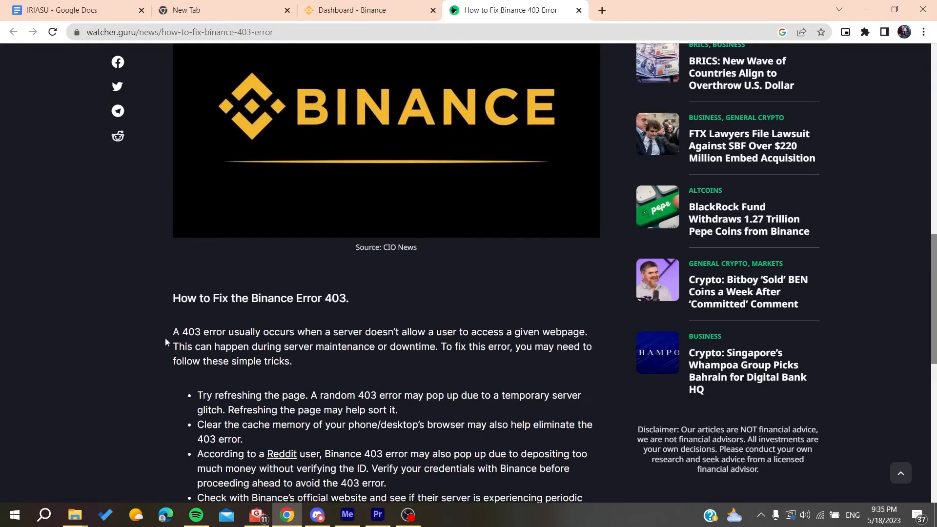
{"action": "left_click", "coordinate": [365, 10]}
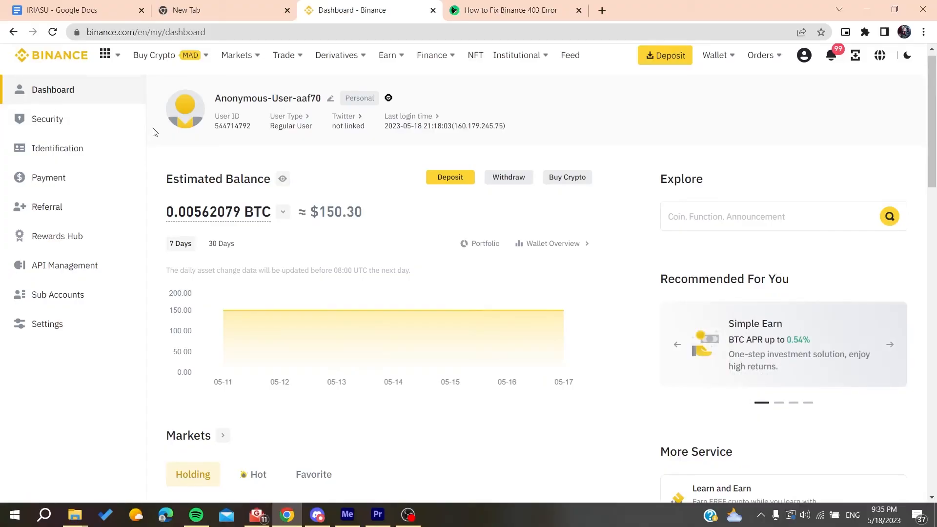
Step: Reload the Binance dashboard, browse the Wallet options, and bring up Chrome's main menu
{"action": "left_click", "coordinate": [890, 344]}
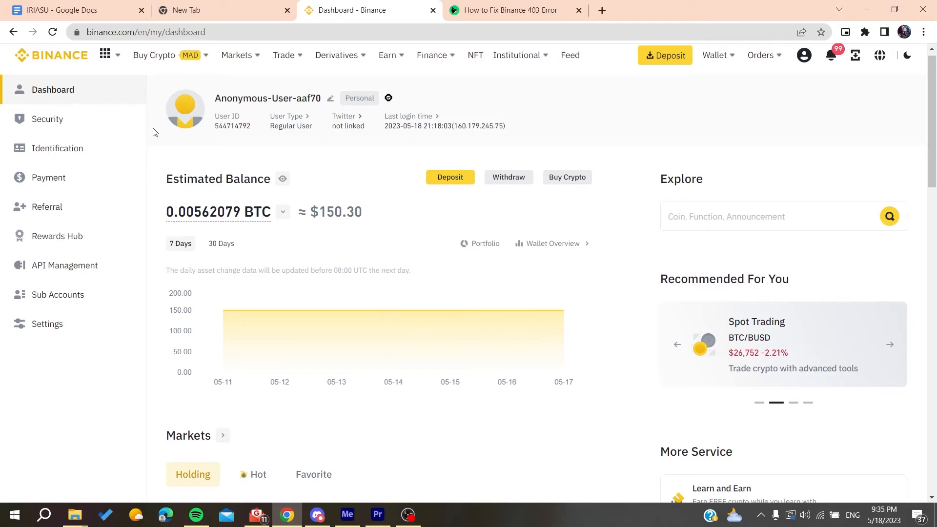
{"action": "left_click", "coordinate": [52, 32]}
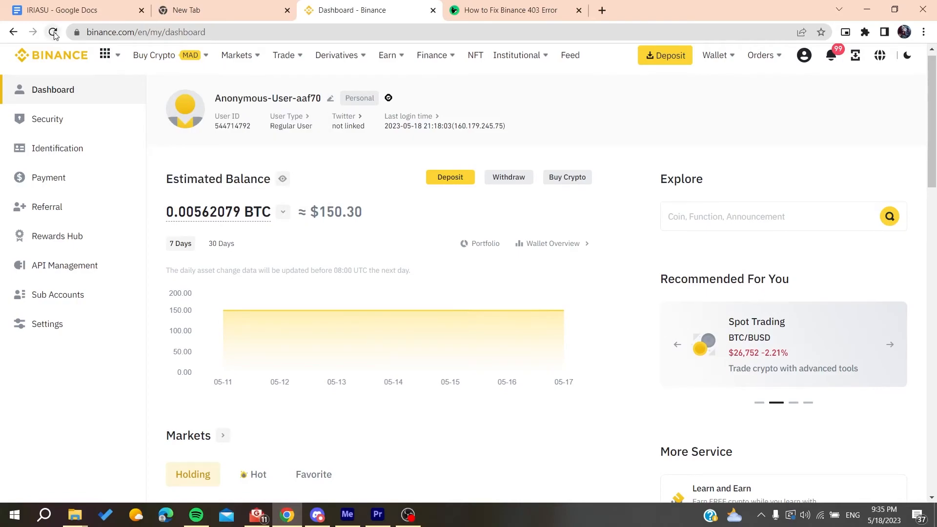
{"action": "mouse_move", "coordinate": [53, 33]}
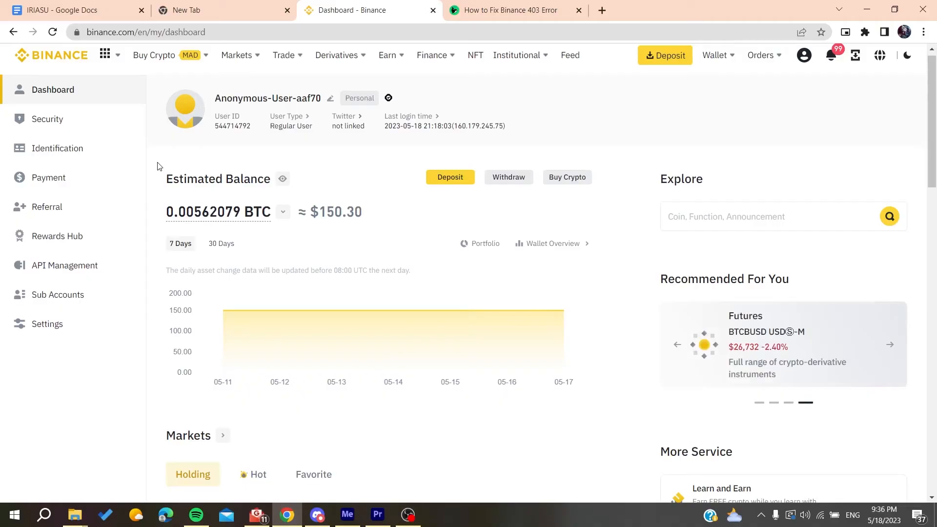
{"action": "mouse_move", "coordinate": [383, 165]}
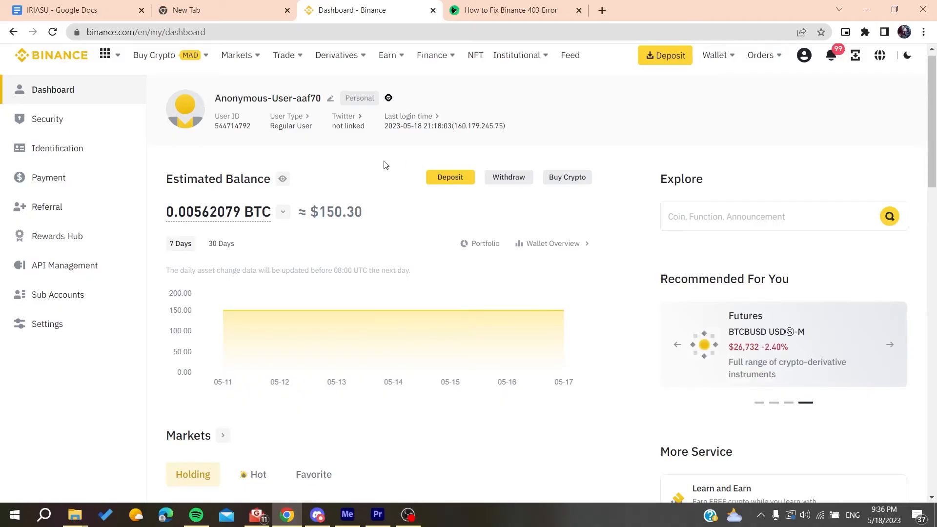
{"action": "left_click", "coordinate": [714, 55]}
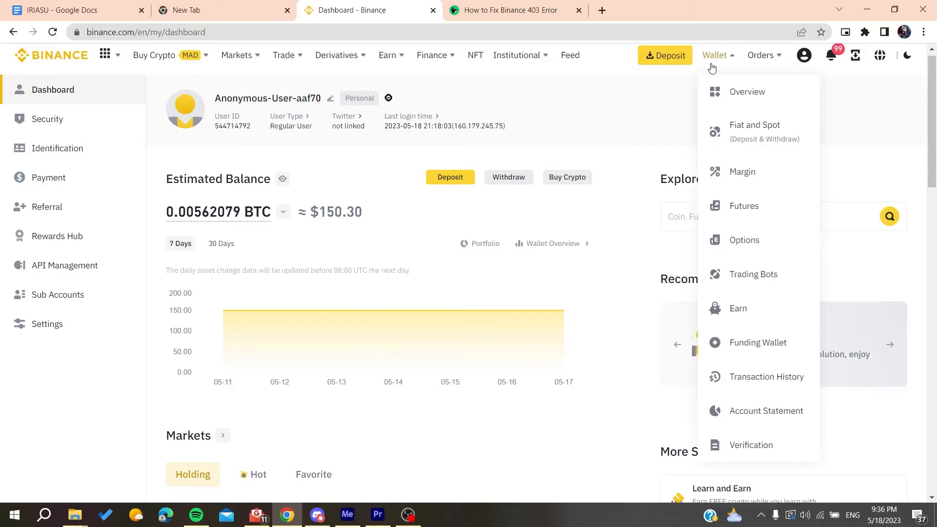
{"action": "left_click", "coordinate": [925, 31]}
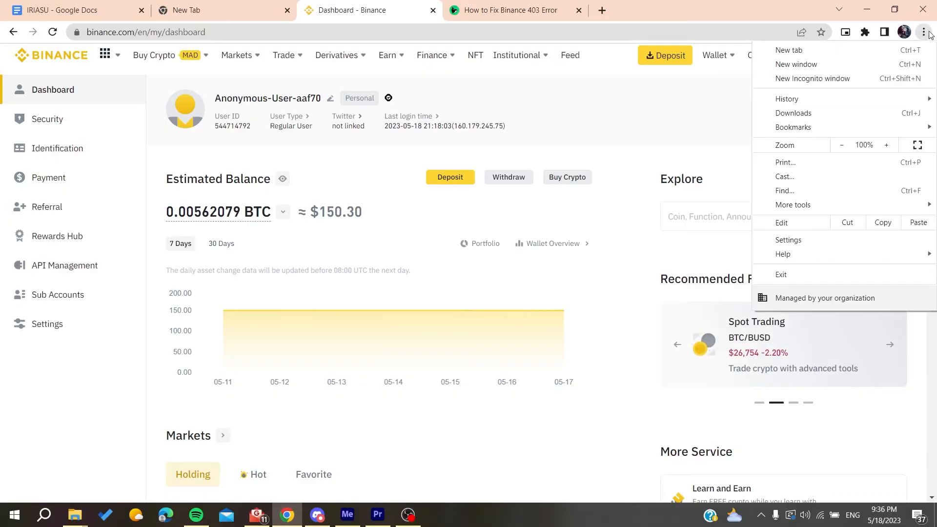
{"action": "mouse_move", "coordinate": [793, 204]}
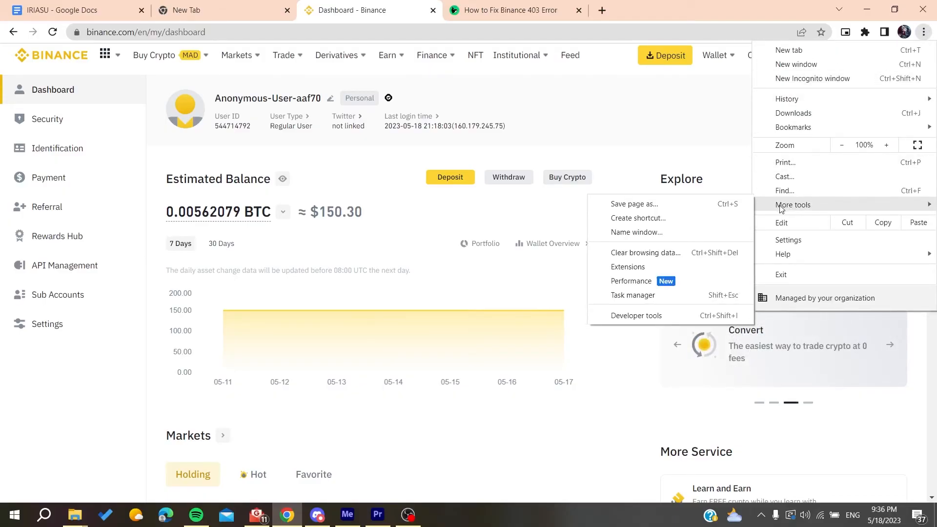
Step: Go to More tools > Clear browsing data, ending back on the unchanged dashboard
{"action": "left_click", "coordinate": [645, 253]}
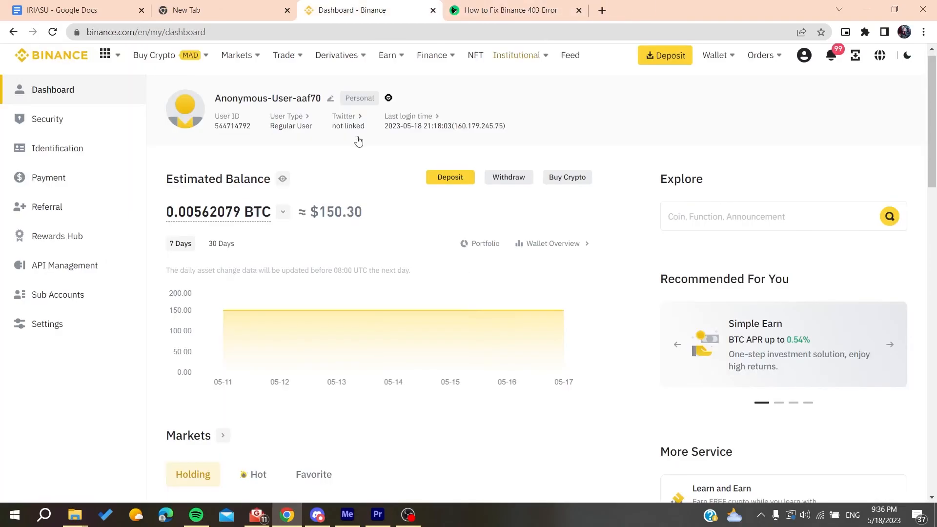
{"action": "left_click", "coordinate": [516, 56]}
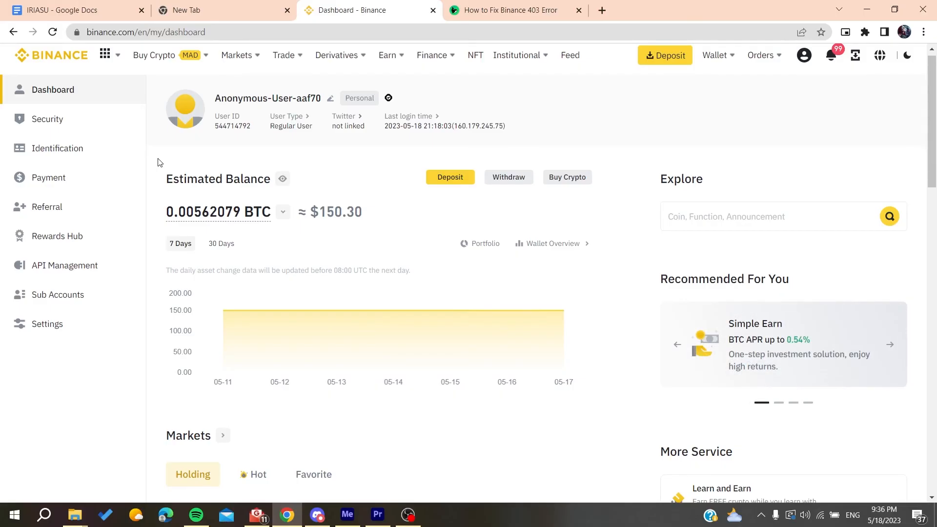
{"action": "left_click", "coordinate": [889, 344]}
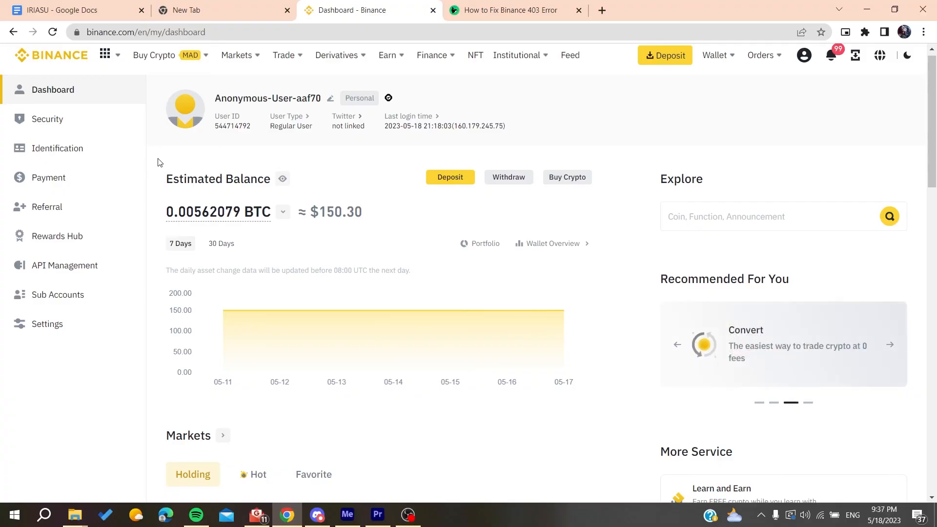
{"action": "left_click", "coordinate": [890, 345]}
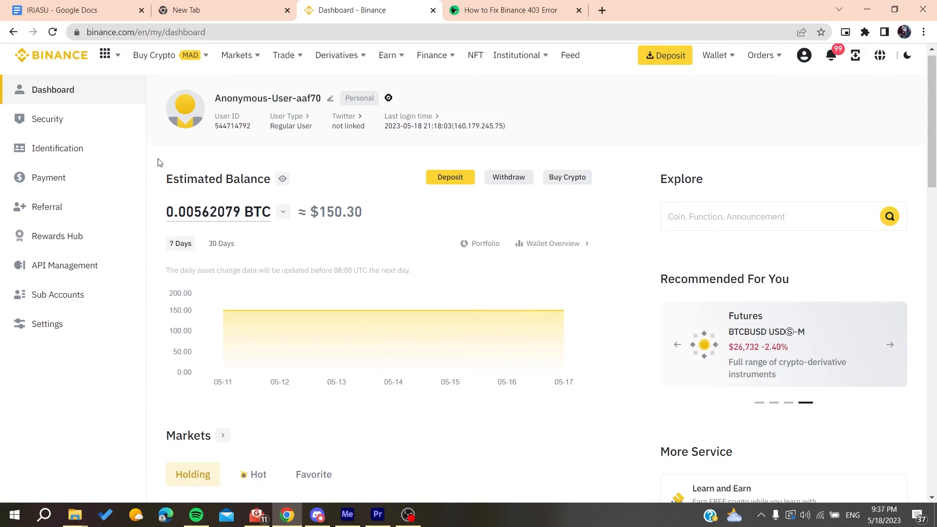